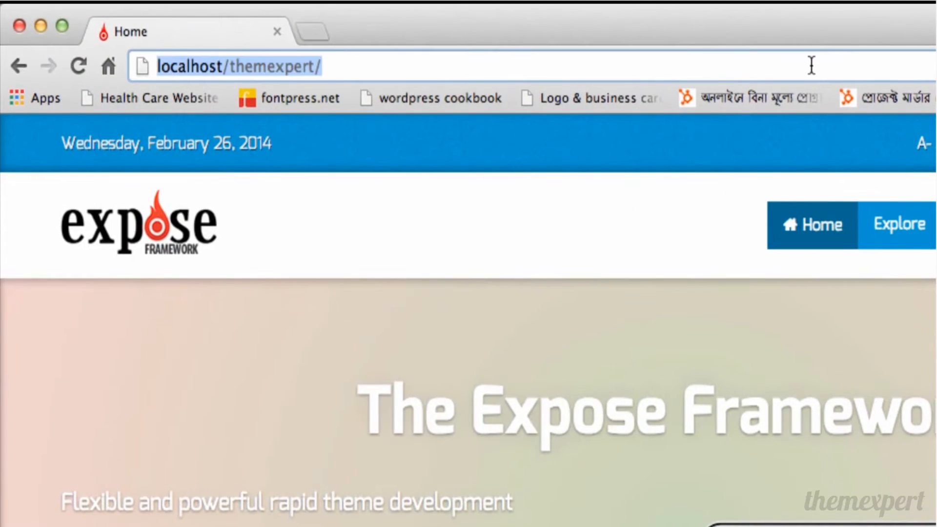
# - Go to the /administrator page and log in with the admin user name and password
pyautogui.write('administrator/')
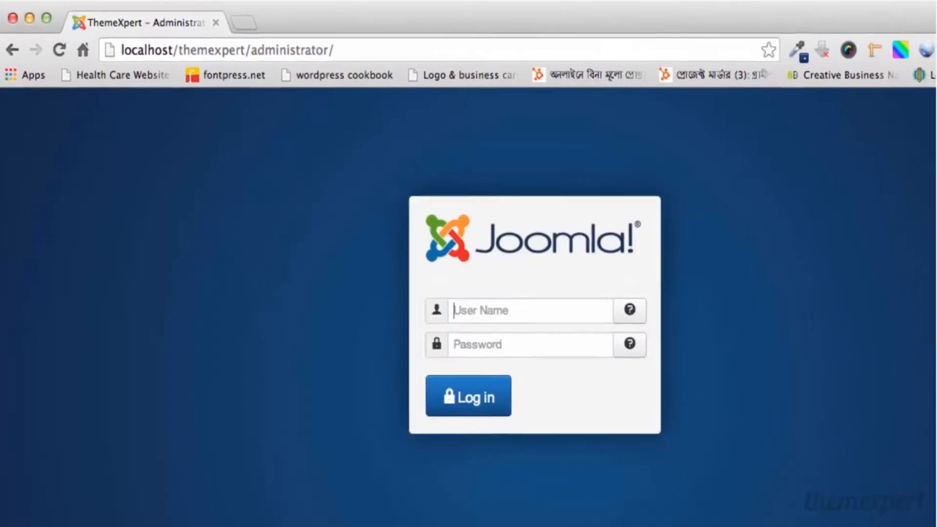
pyautogui.click(529, 311)
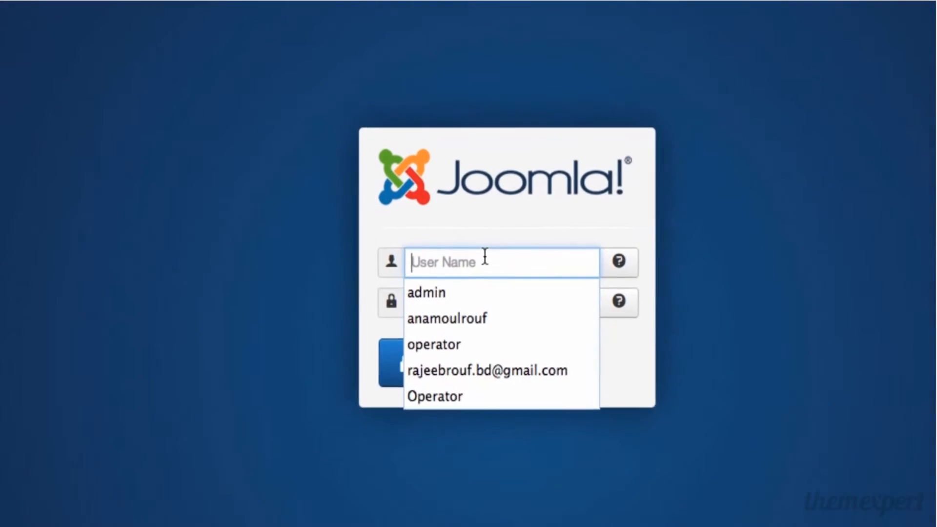
pyautogui.write('admin')
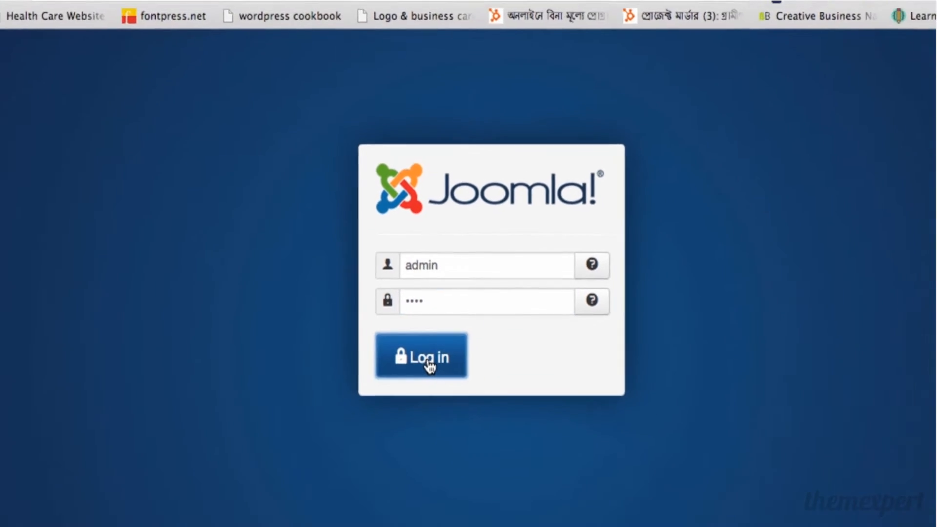
pyautogui.click(420, 356)
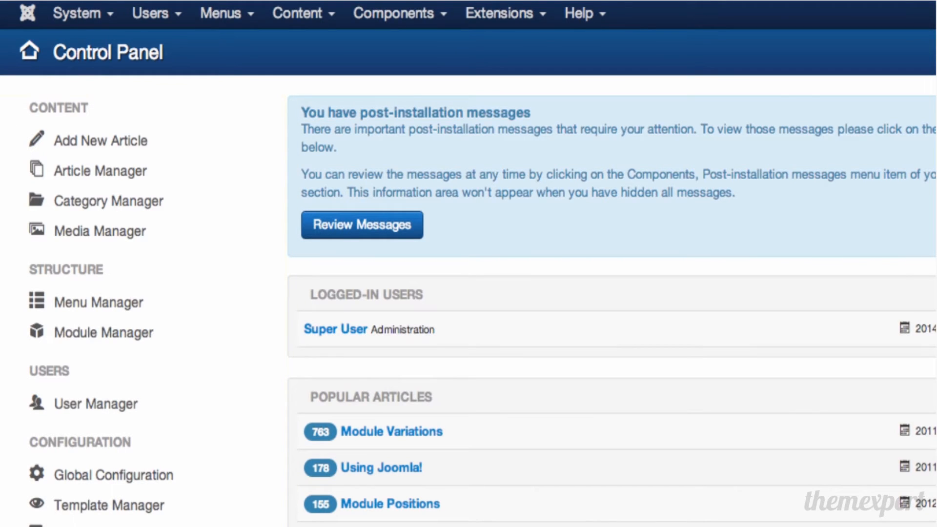
pyautogui.moveTo(331, 294)
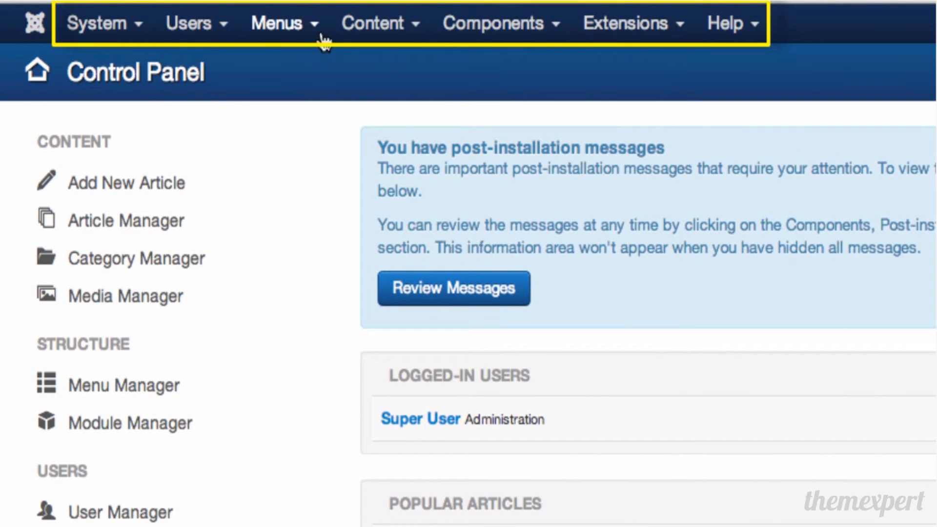
pyautogui.moveTo(338, 43)
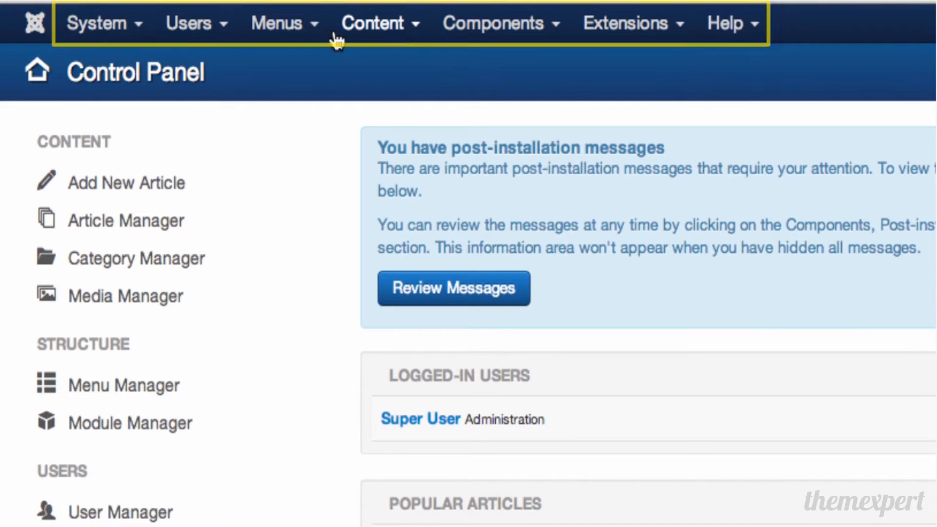
# - Show the System menu's options, then list the Users menu options
pyautogui.click(98, 23)
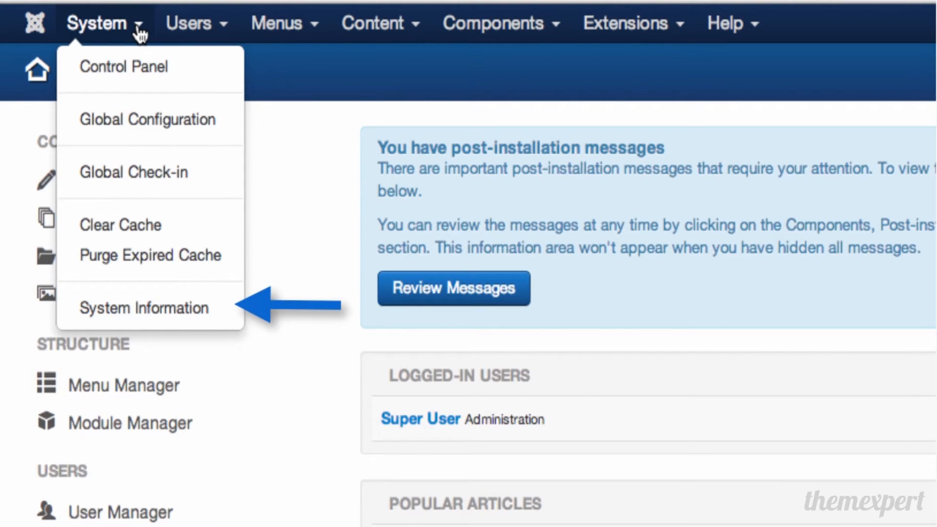
pyautogui.click(190, 22)
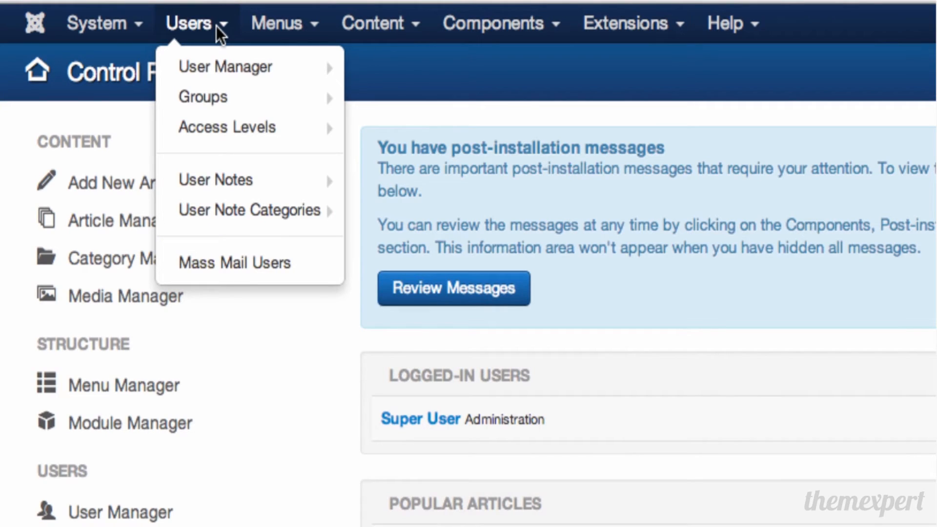
pyautogui.moveTo(234, 263)
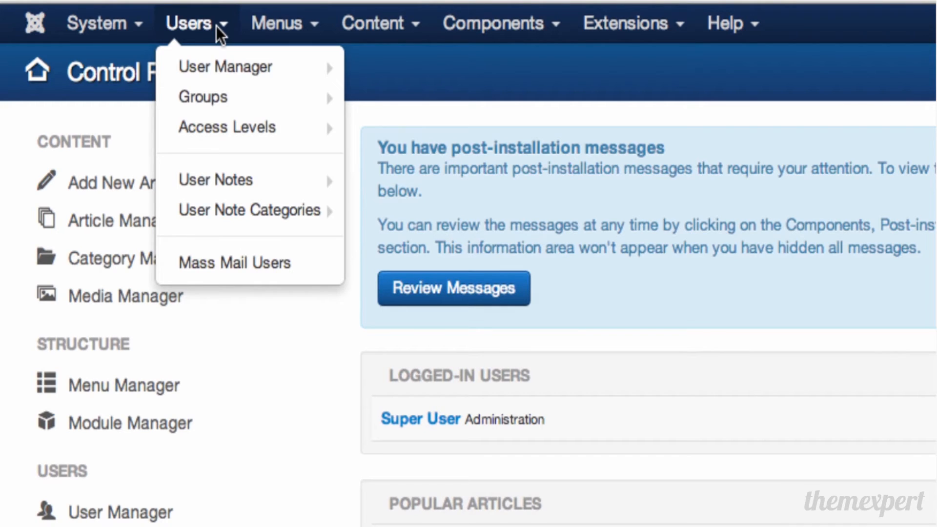
# - Show the Menus and Content options in turn, then list the Extensions manager options
pyautogui.click(276, 22)
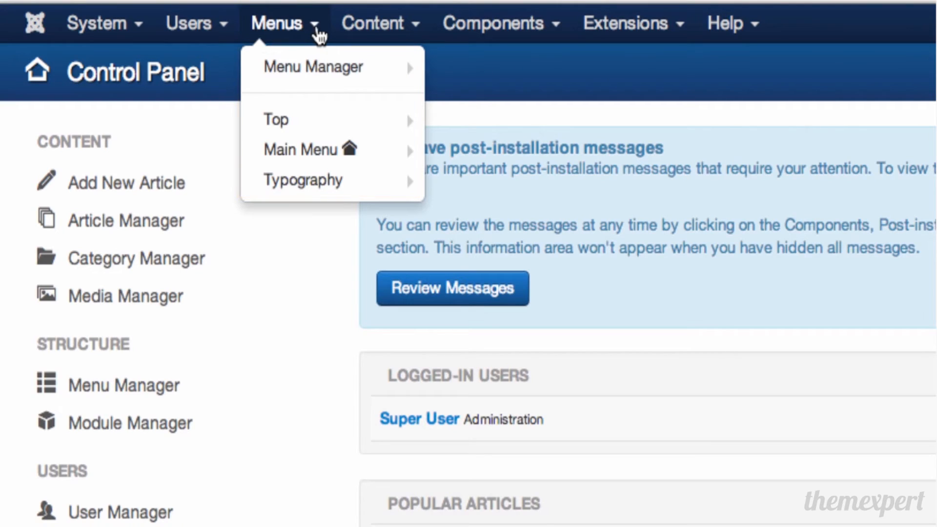
pyautogui.click(374, 24)
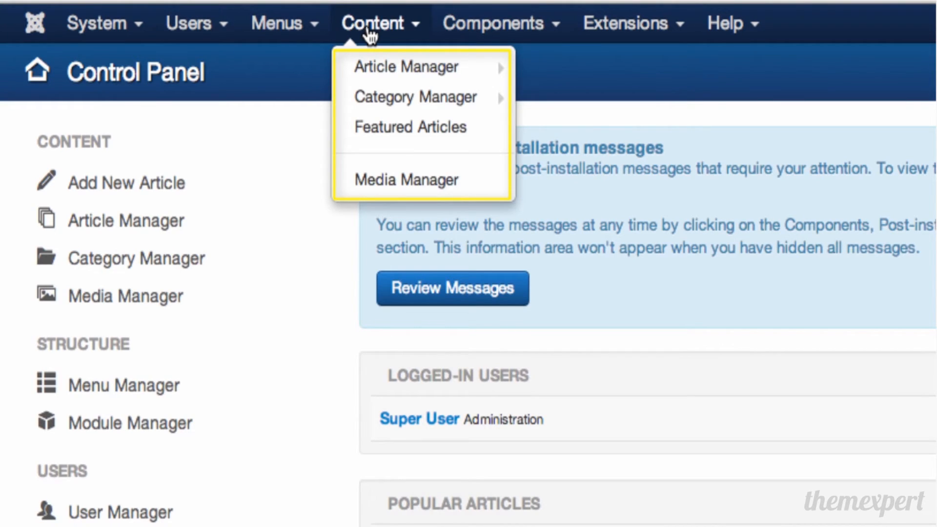
pyautogui.click(501, 22)
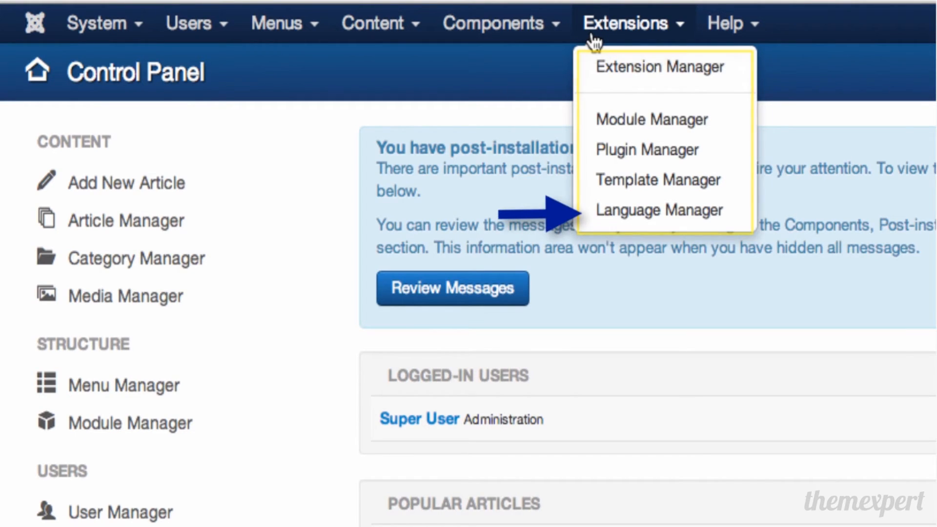
# - Show the Help menu's support forum, documentation wiki and community resource links
pyautogui.click(732, 23)
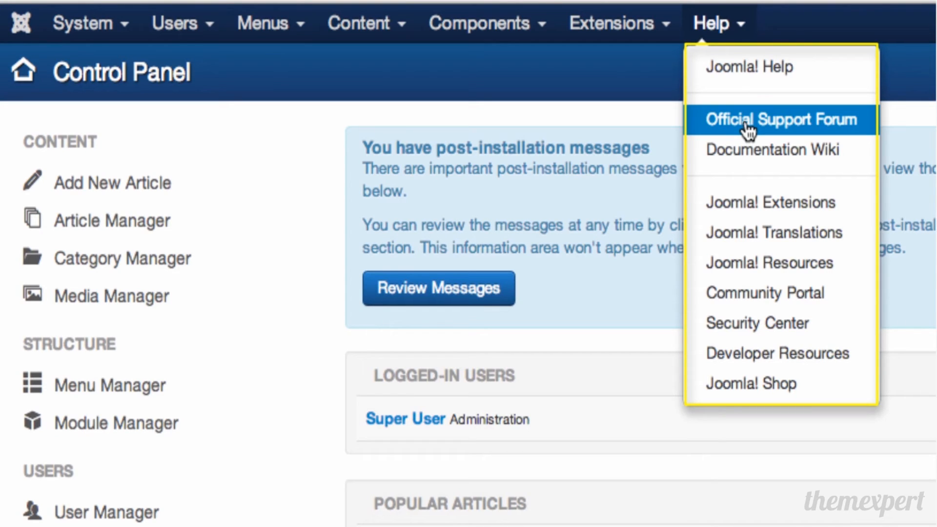
pyautogui.moveTo(744, 150)
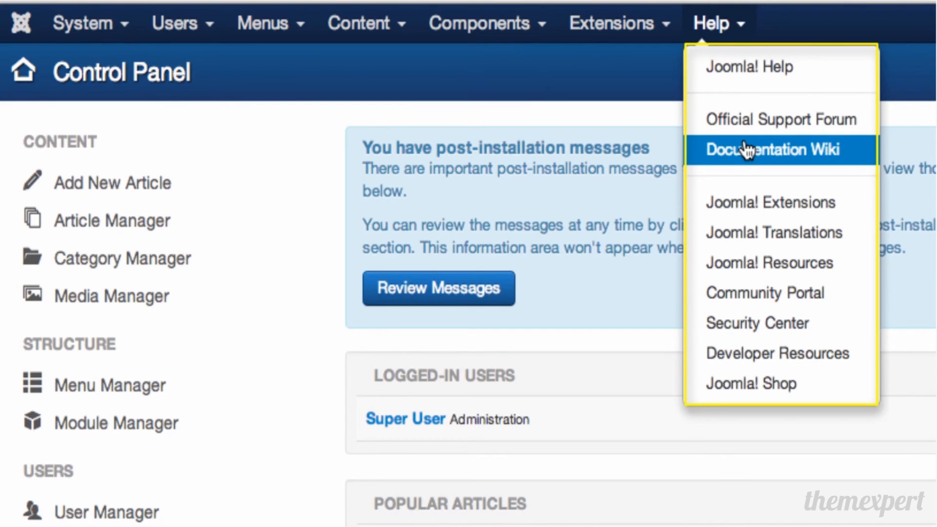
pyautogui.moveTo(760, 187)
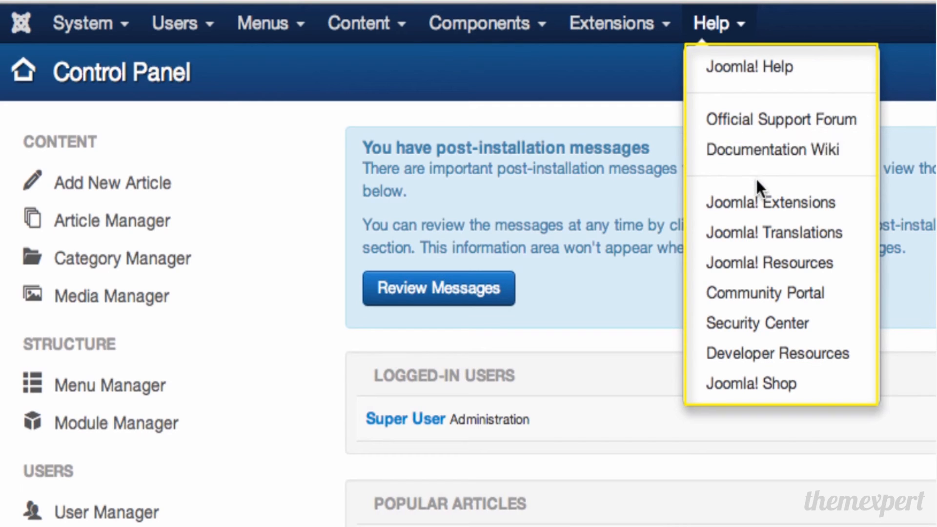
pyautogui.moveTo(773, 232)
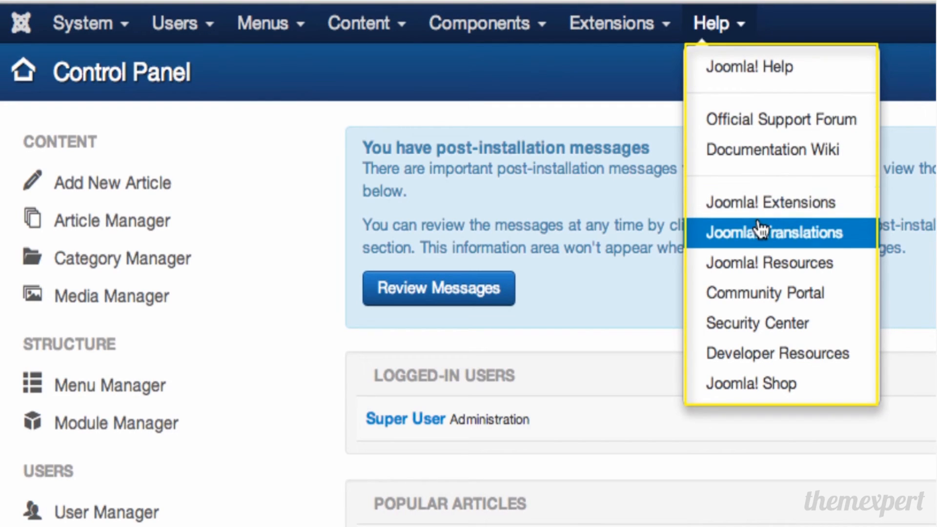
pyautogui.moveTo(770, 262)
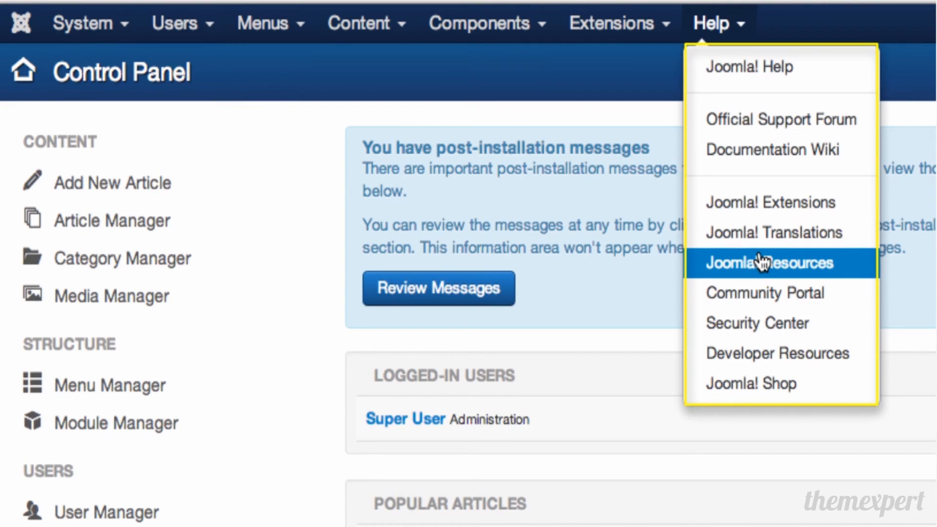
pyautogui.moveTo(779, 293)
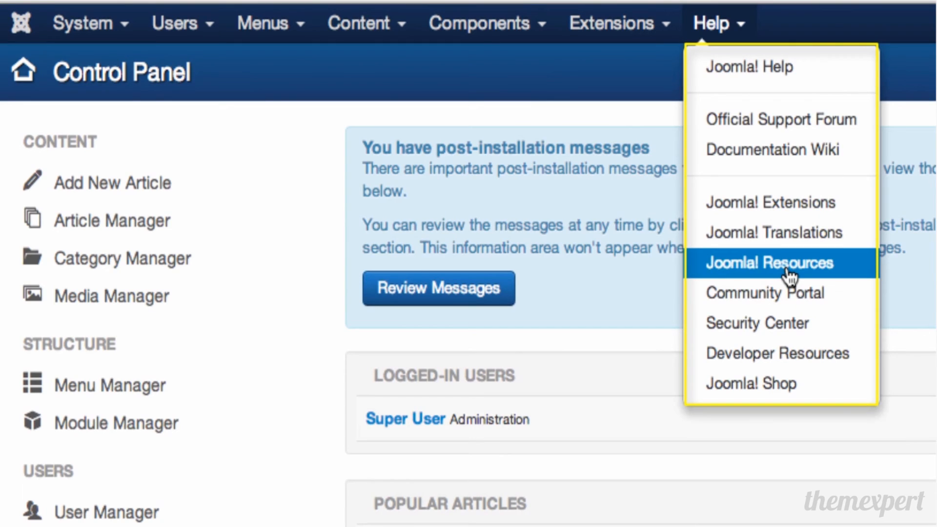
pyautogui.moveTo(780, 293)
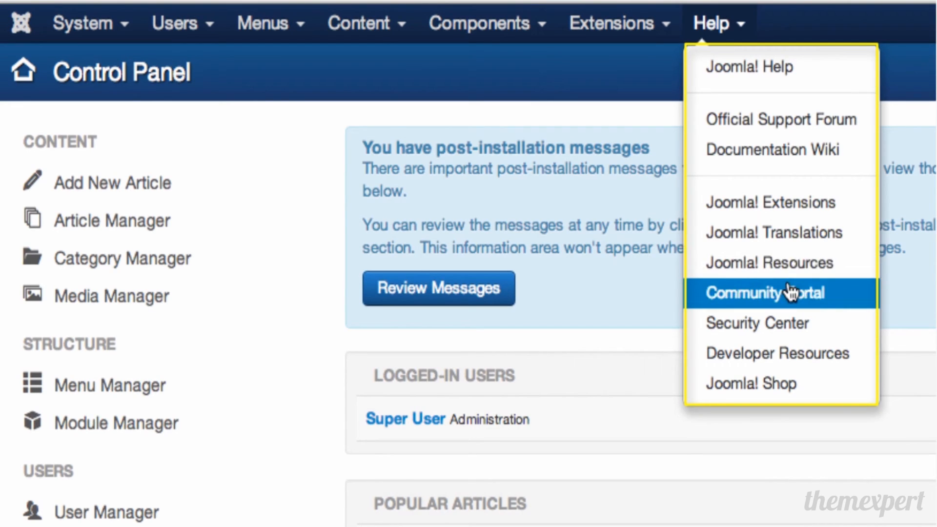
pyautogui.moveTo(788, 323)
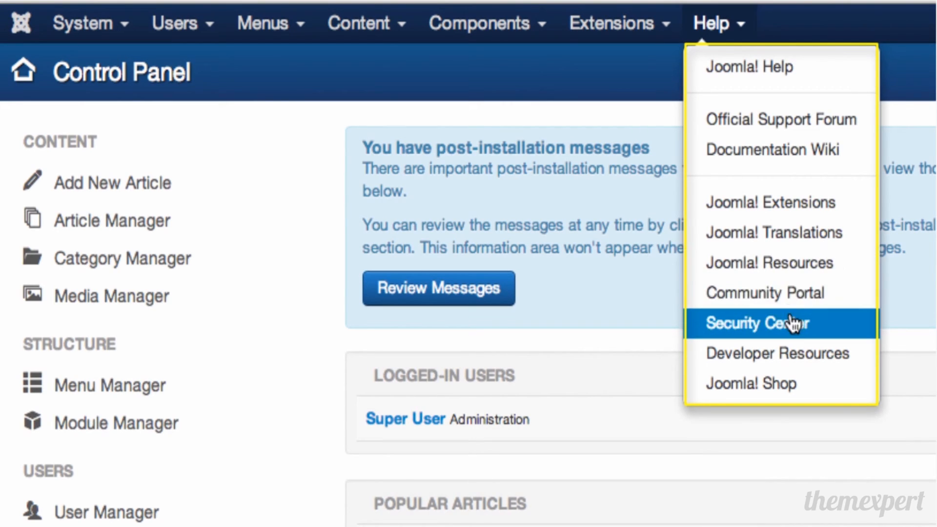
pyautogui.moveTo(799, 353)
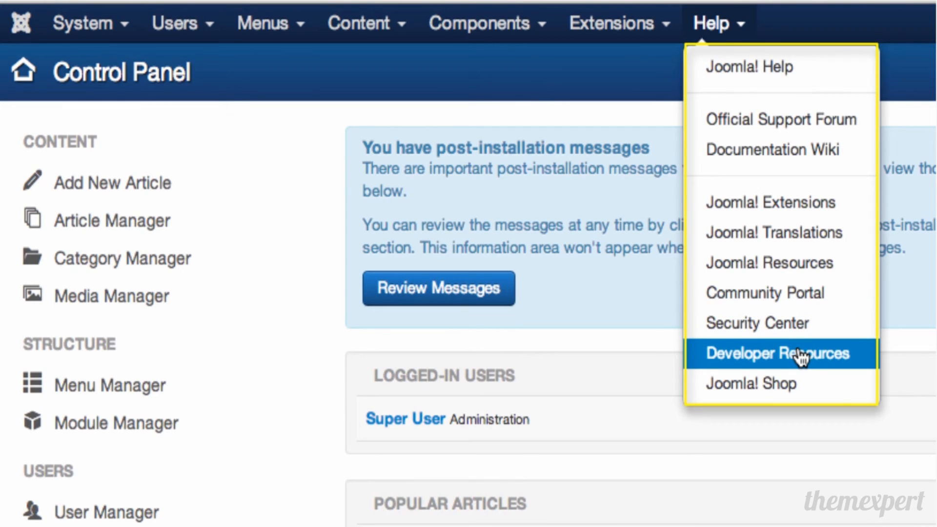
pyautogui.moveTo(800, 384)
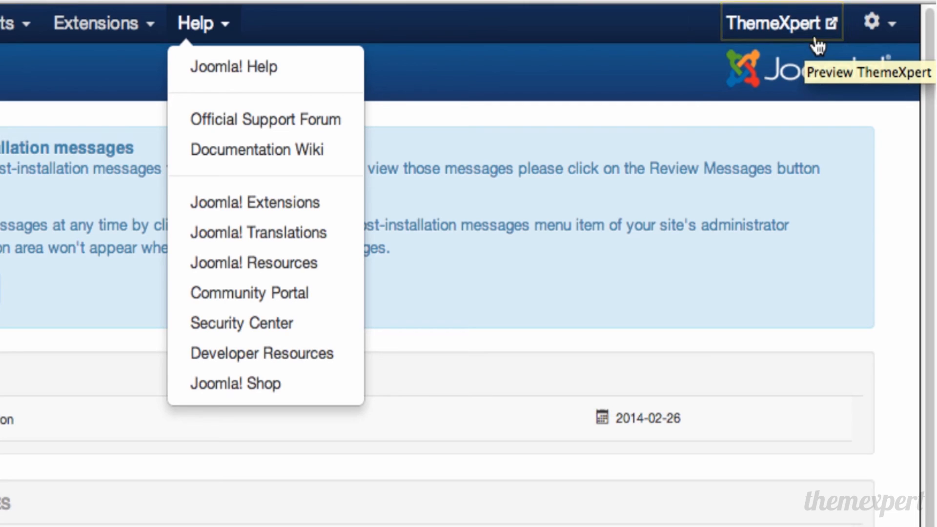
pyautogui.moveTo(884, 23)
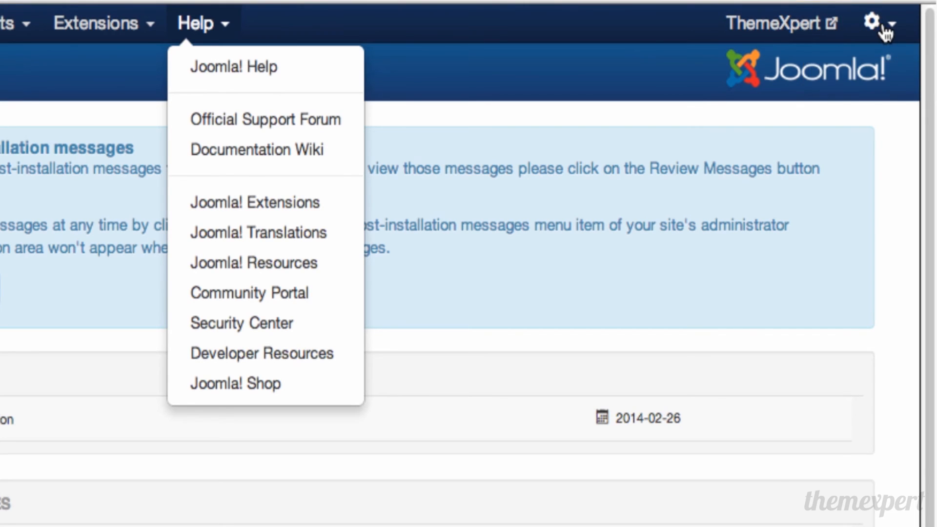
pyautogui.click(876, 23)
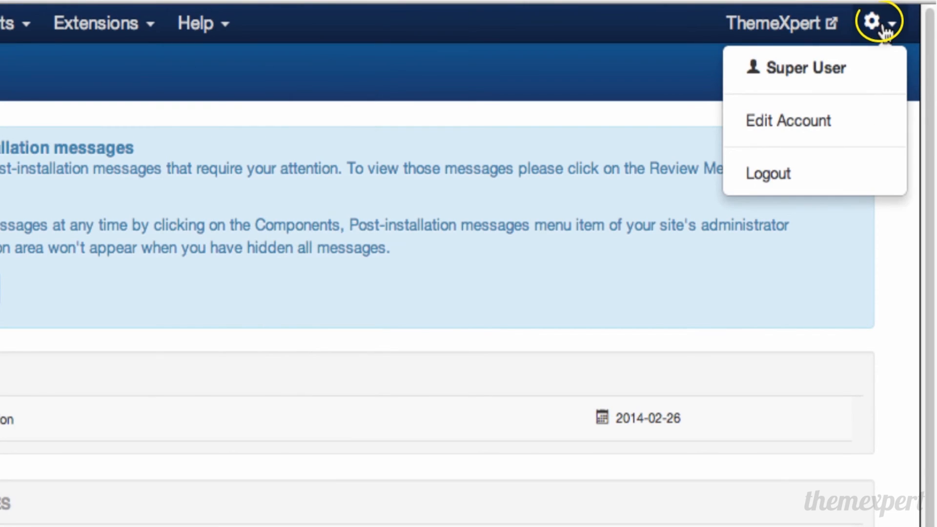
pyautogui.moveTo(873, 63)
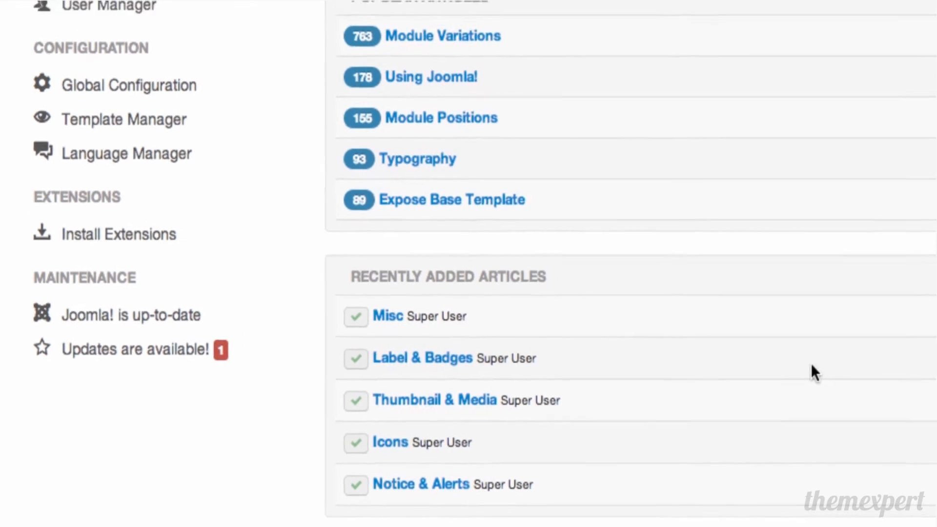
pyautogui.click(898, 87)
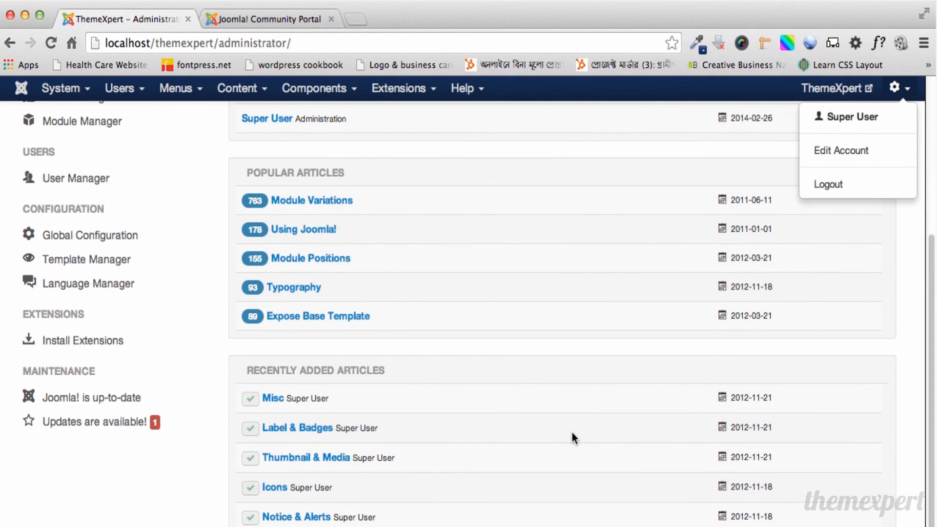